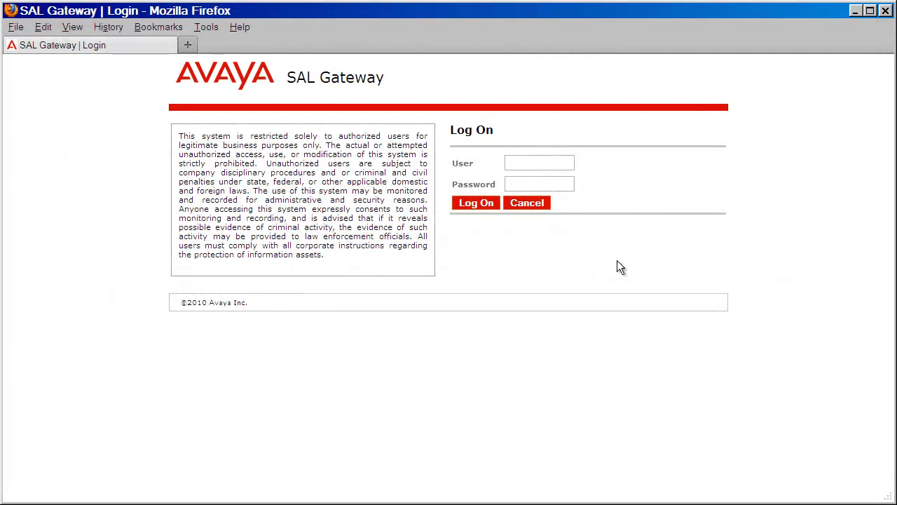
{"action": "mouse_move", "coordinate": [551, 261]}
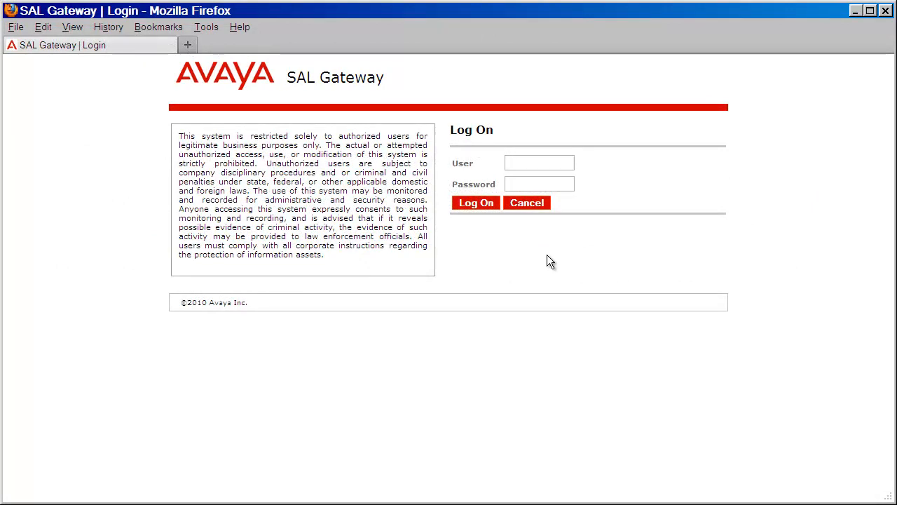
- Log on to the gateway as user root with its password
{"action": "left_click", "coordinate": [538, 162]}
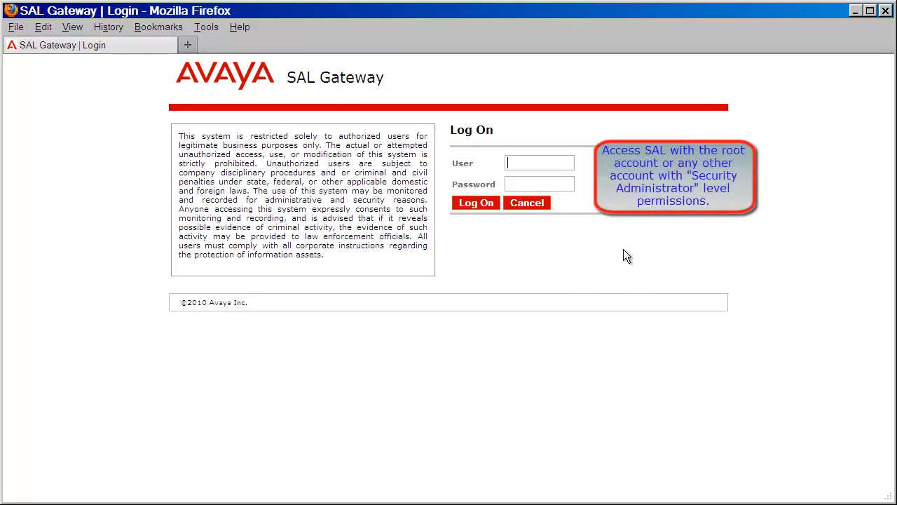
{"action": "type", "text": "root"}
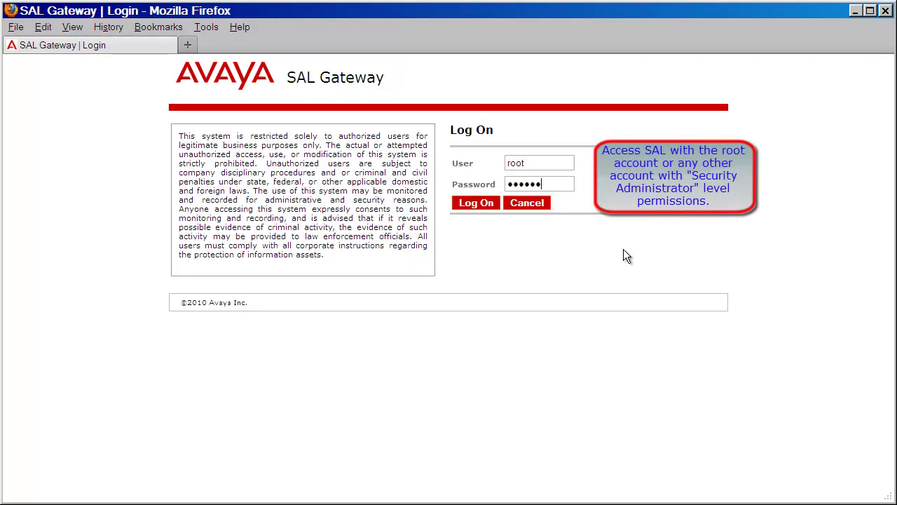
{"action": "mouse_move", "coordinate": [476, 211]}
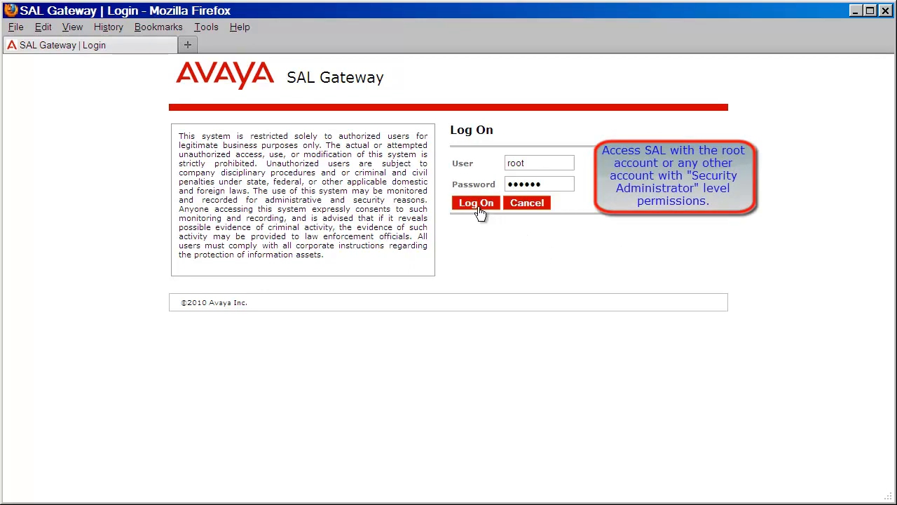
{"action": "left_click", "coordinate": [475, 202]}
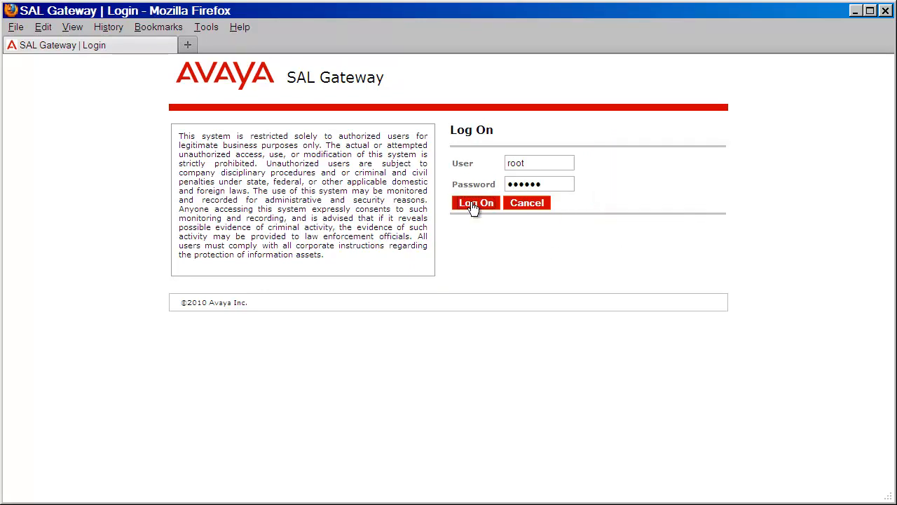
{"action": "left_click", "coordinate": [477, 202]}
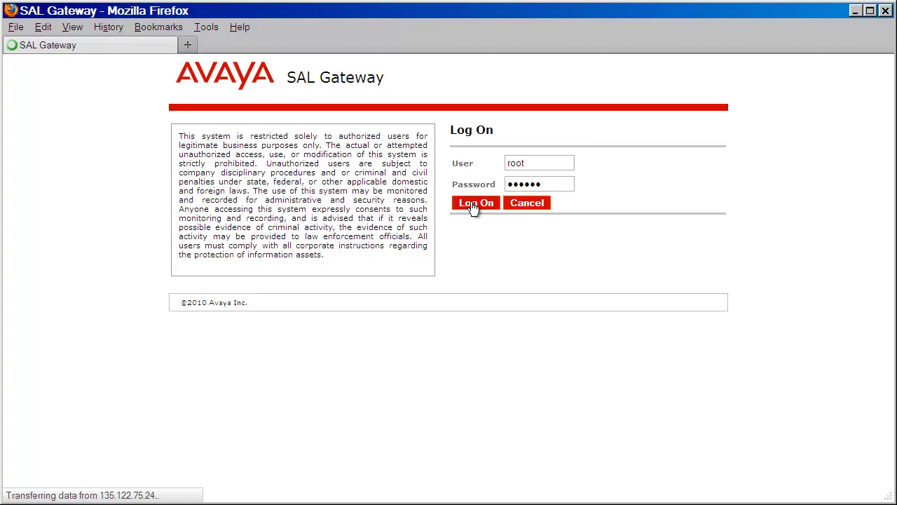
{"action": "left_click", "coordinate": [477, 202]}
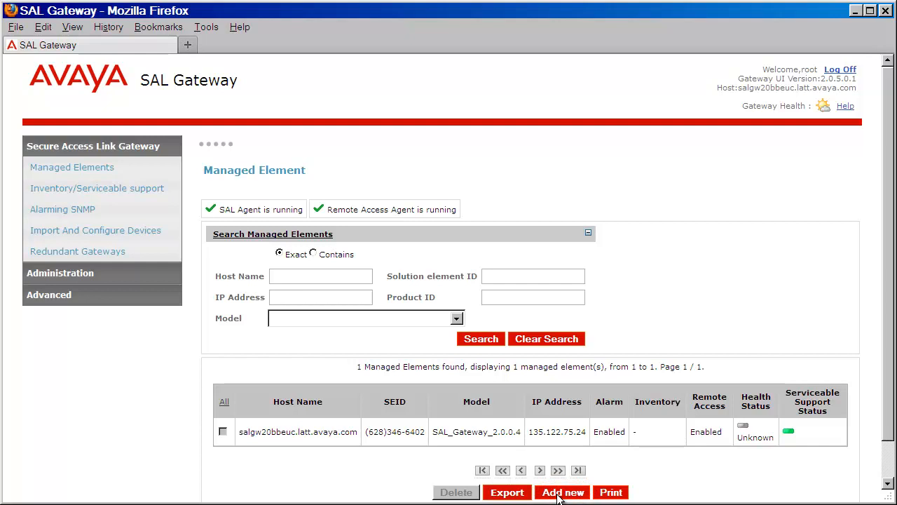
- Begin adding a new managed element from the Managed Elements page
{"action": "left_click", "coordinate": [561, 492]}
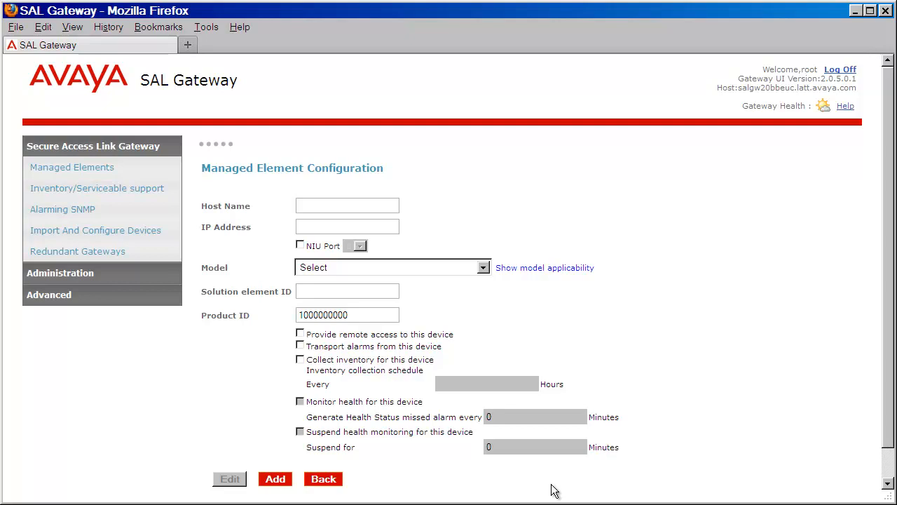
{"action": "mouse_move", "coordinate": [753, 232]}
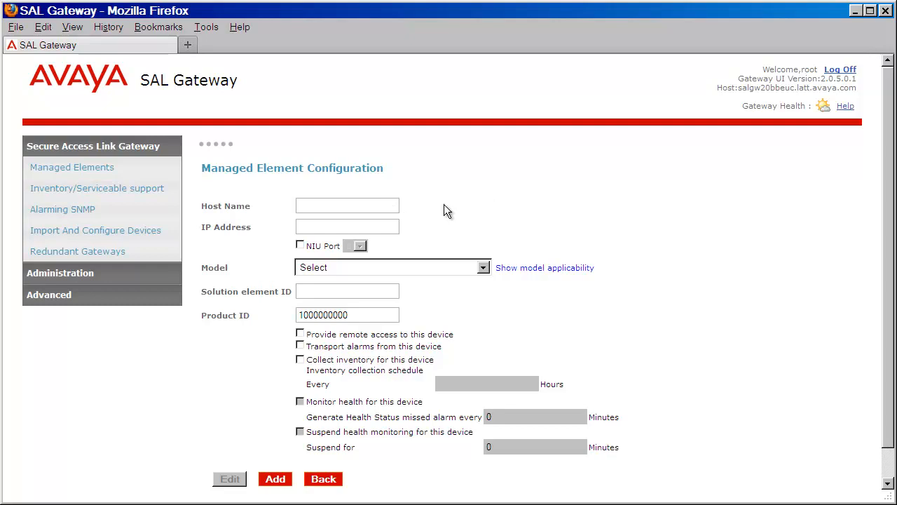
- Enter host name smgr.core.avaya.com and IP address 135.122.75.154 for the new element
{"action": "type", "text": "smgr.core.avaya"}
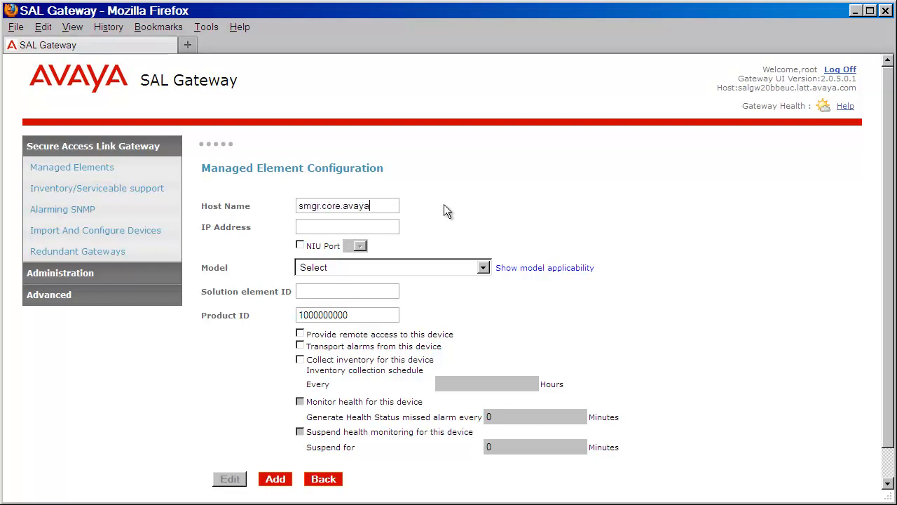
{"action": "type", "text": ".com"}
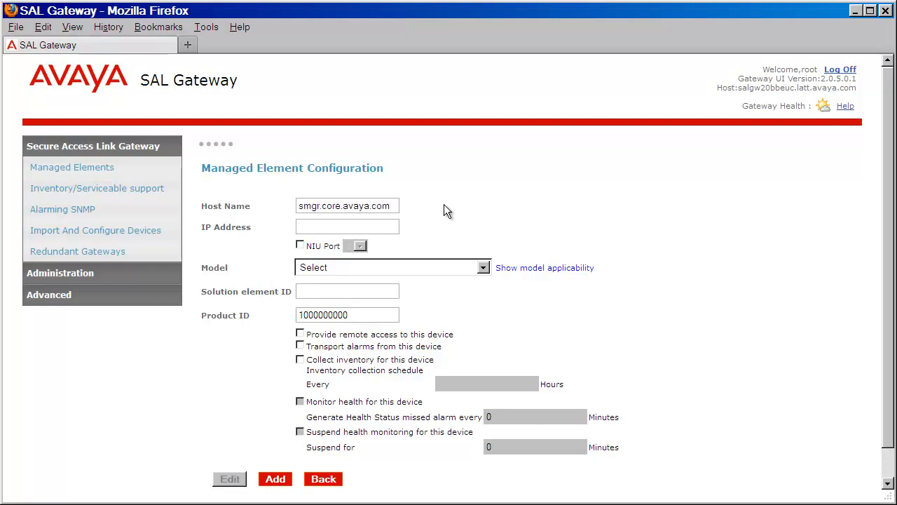
{"action": "type", "text": "135.122.75.154"}
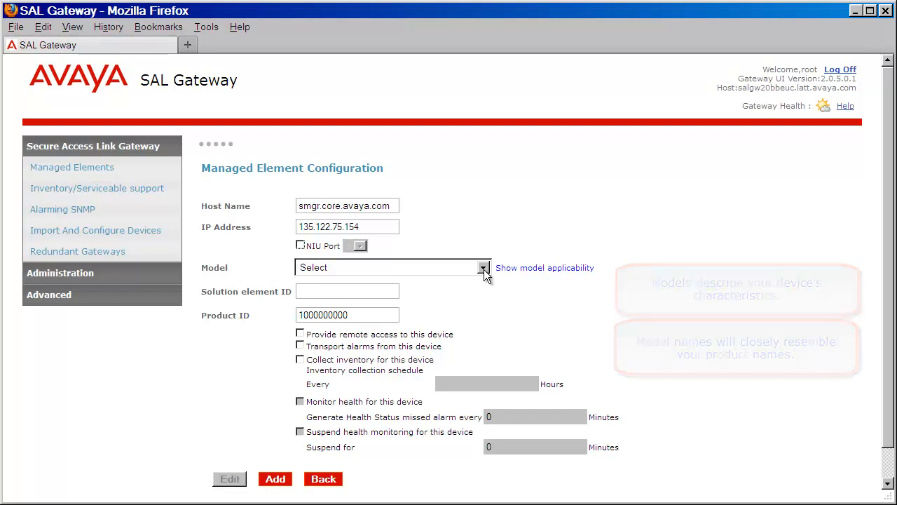
- Choose model SystemMgr_2.0.0.4, defaulting the product to System Manager
{"action": "left_click", "coordinate": [482, 266]}
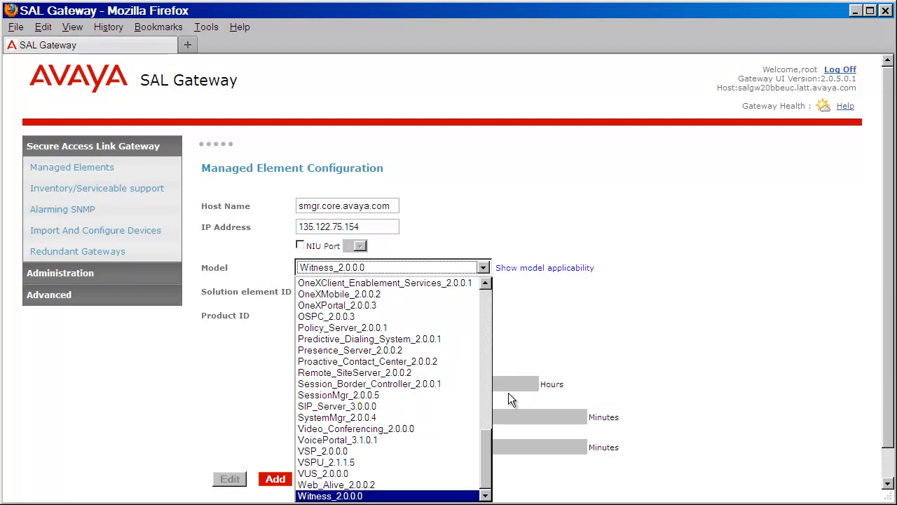
{"action": "mouse_move", "coordinate": [336, 418]}
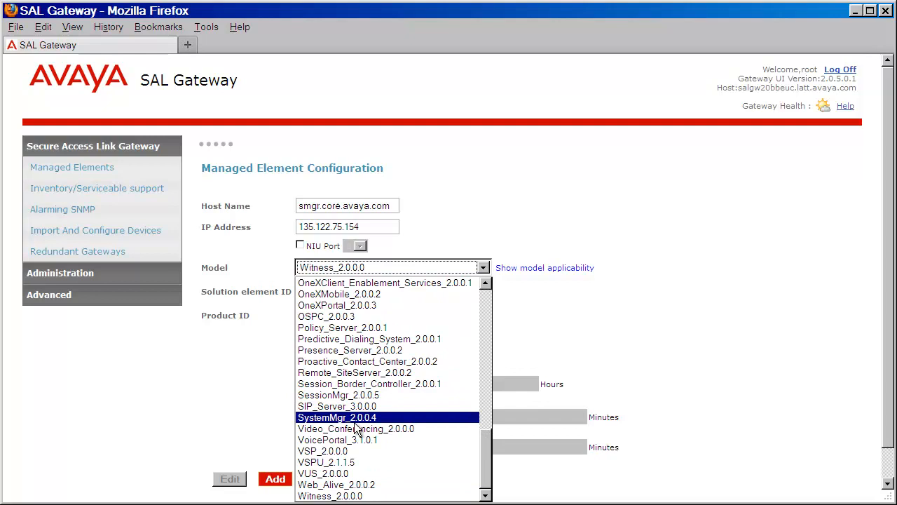
{"action": "left_click", "coordinate": [345, 418]}
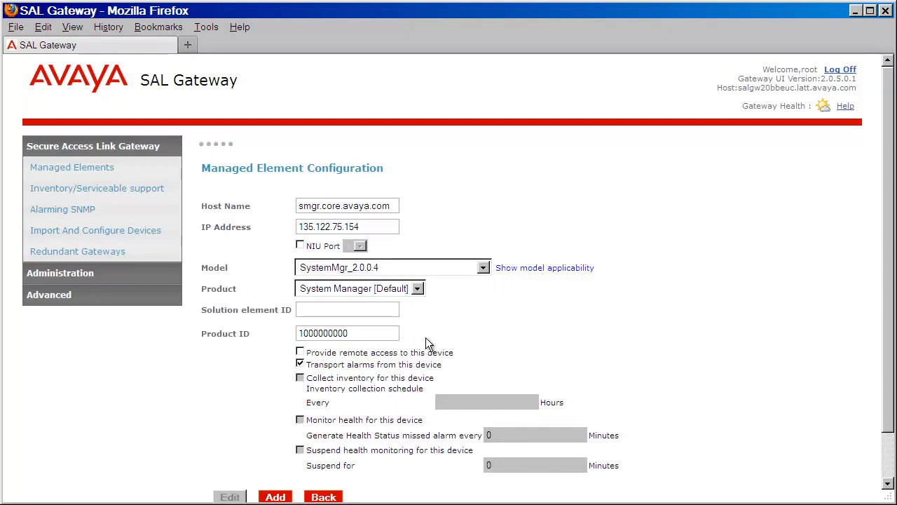
{"action": "mouse_move", "coordinate": [441, 328]}
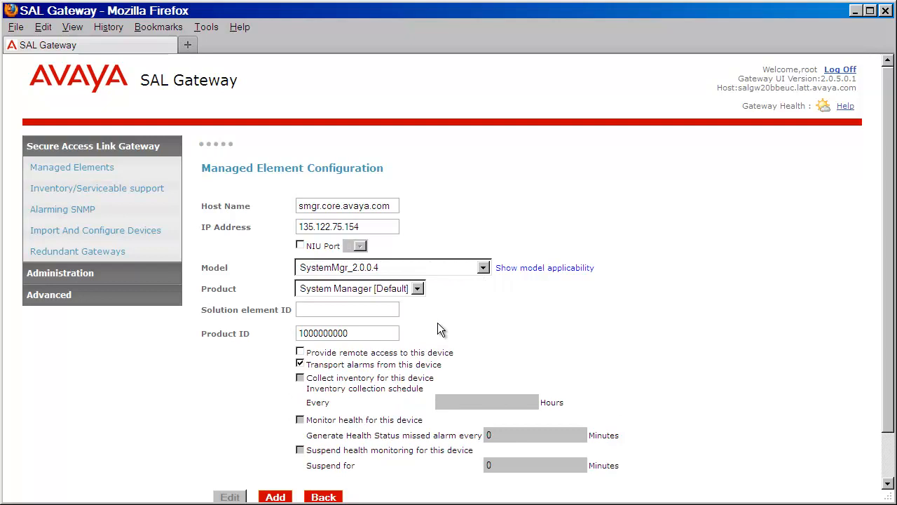
{"action": "left_click", "coordinate": [348, 310]}
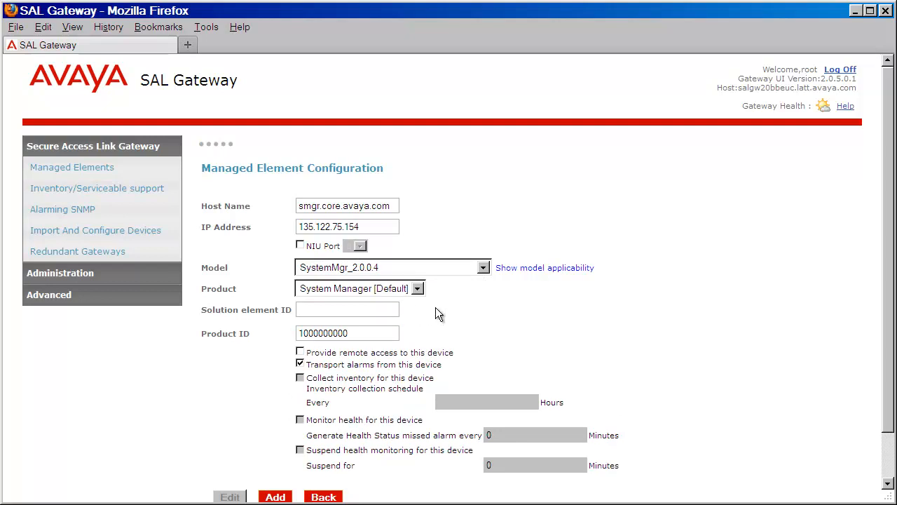
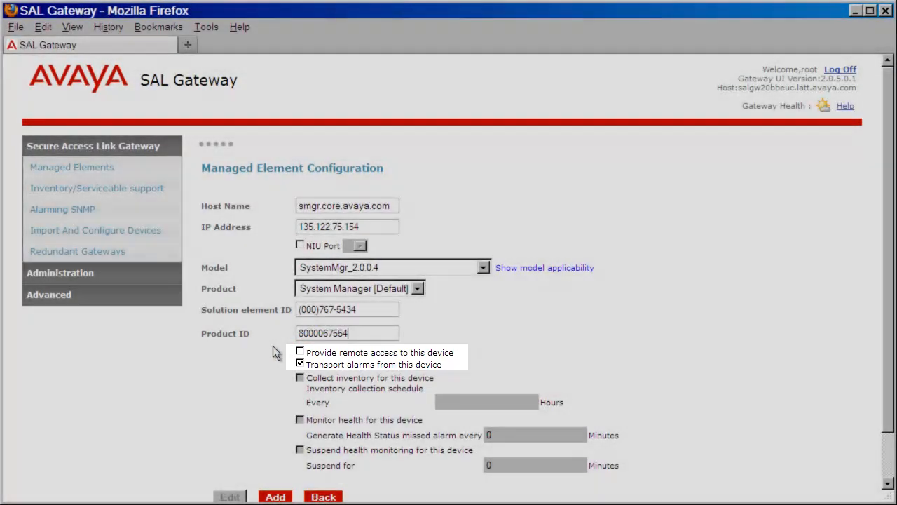
- Enable remote access to the device and add the System Manager element
{"action": "left_click", "coordinate": [300, 353]}
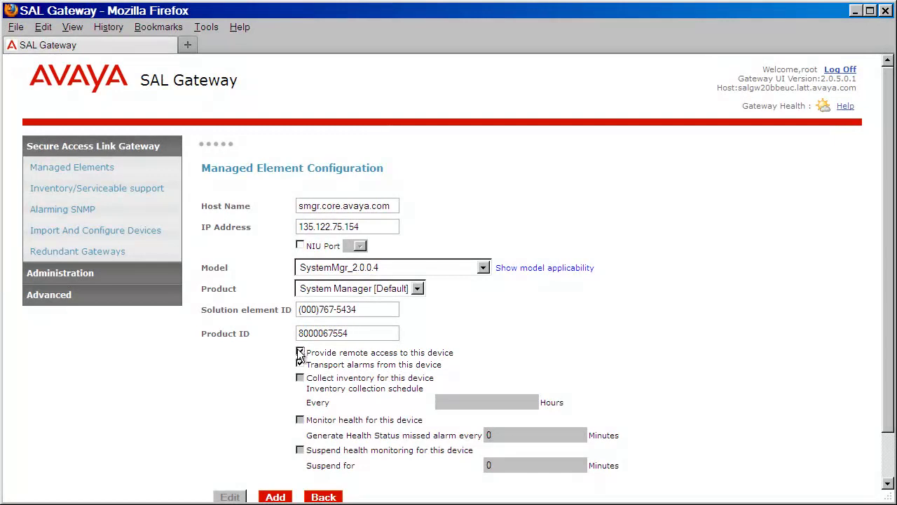
{"action": "left_click", "coordinate": [300, 352]}
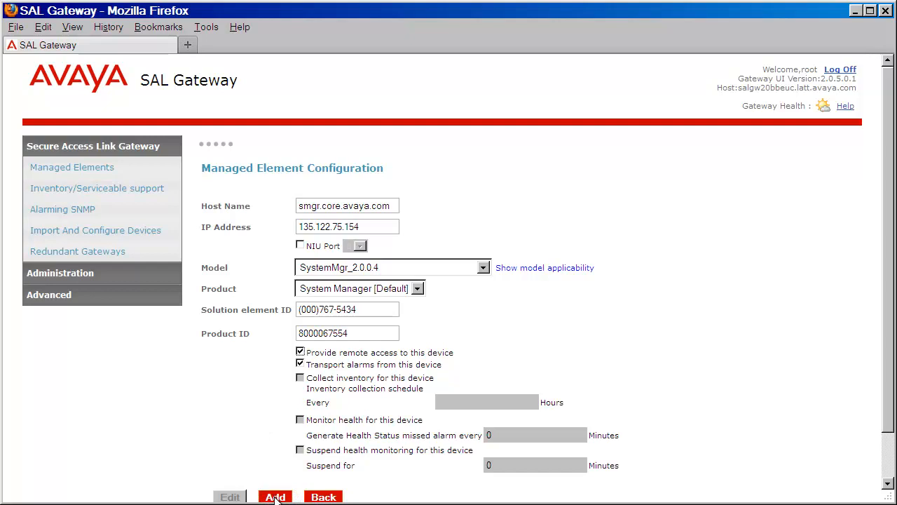
{"action": "left_click", "coordinate": [278, 496]}
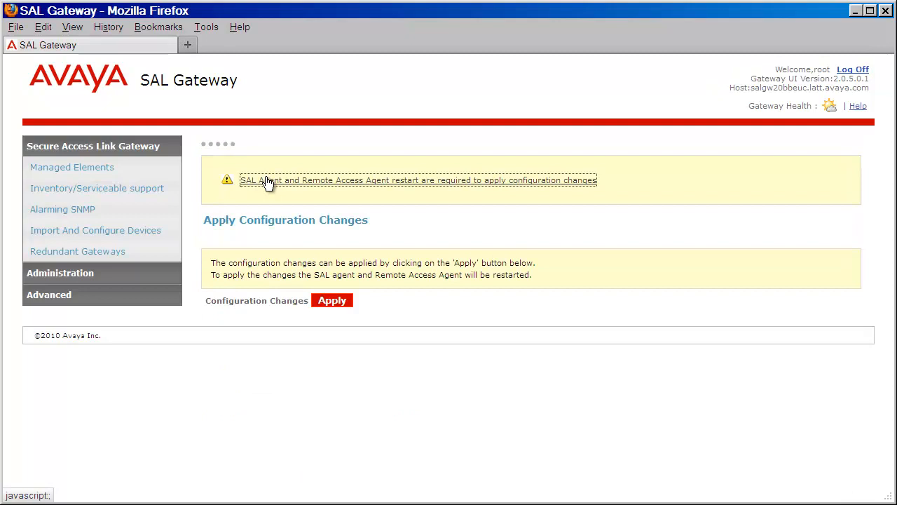
{"action": "mouse_move", "coordinate": [333, 310]}
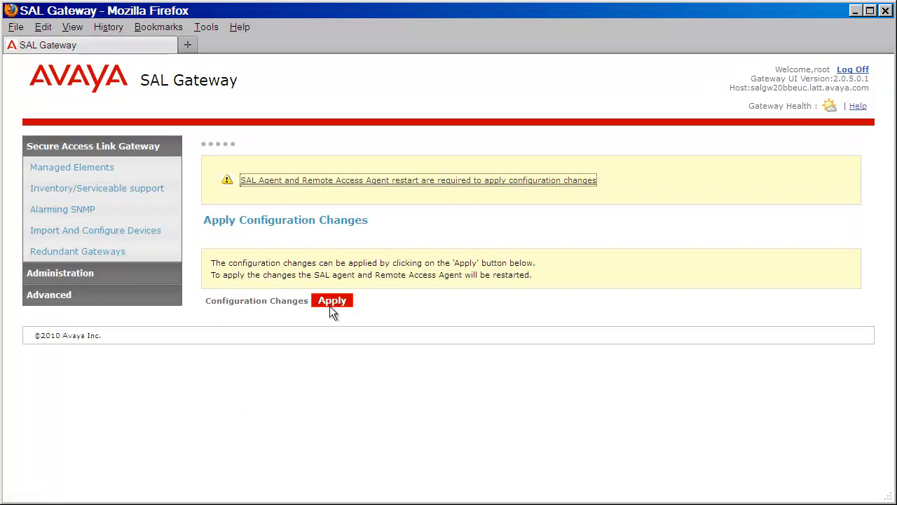
- Apply the pending configuration changes and confirm the agent restart
{"action": "left_click", "coordinate": [331, 300]}
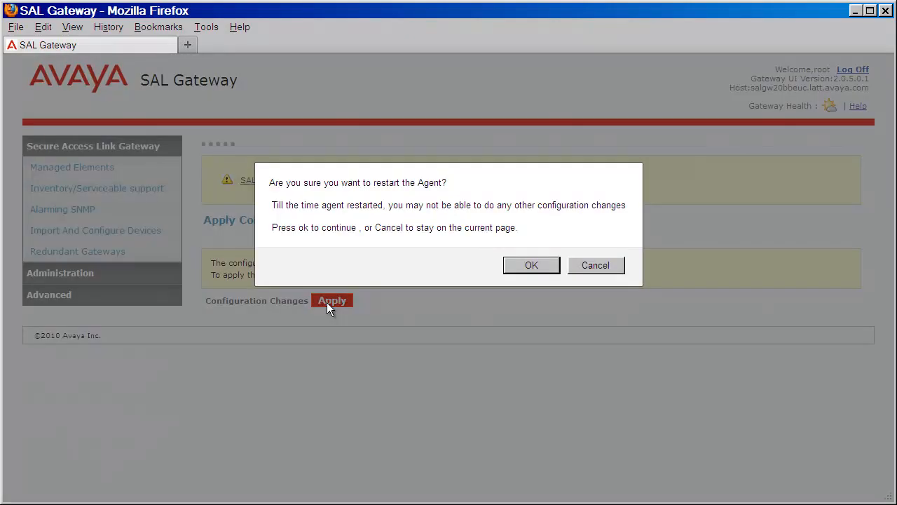
{"action": "mouse_move", "coordinate": [512, 286]}
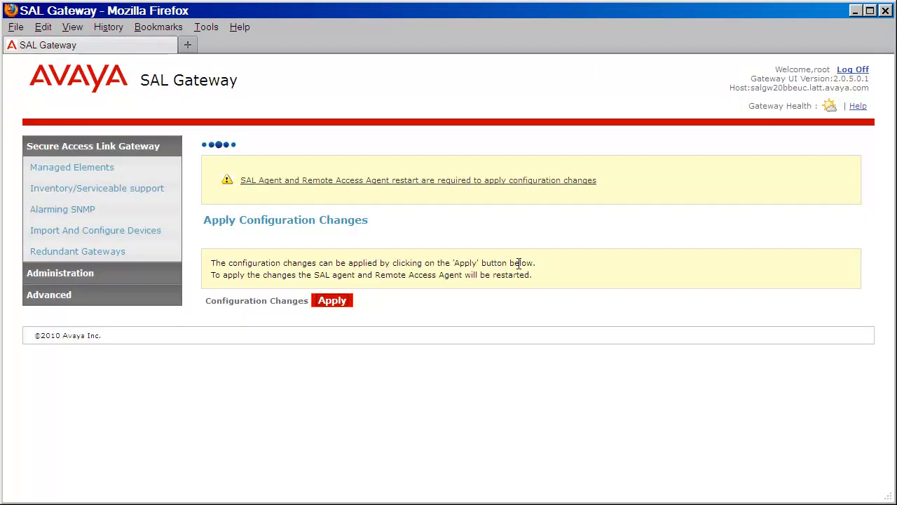
{"action": "mouse_move", "coordinate": [547, 269]}
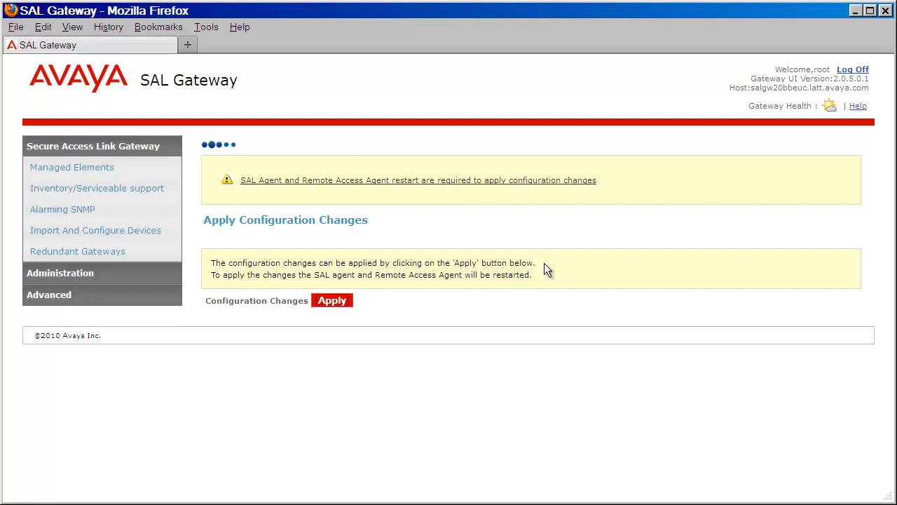
{"action": "left_click", "coordinate": [330, 300]}
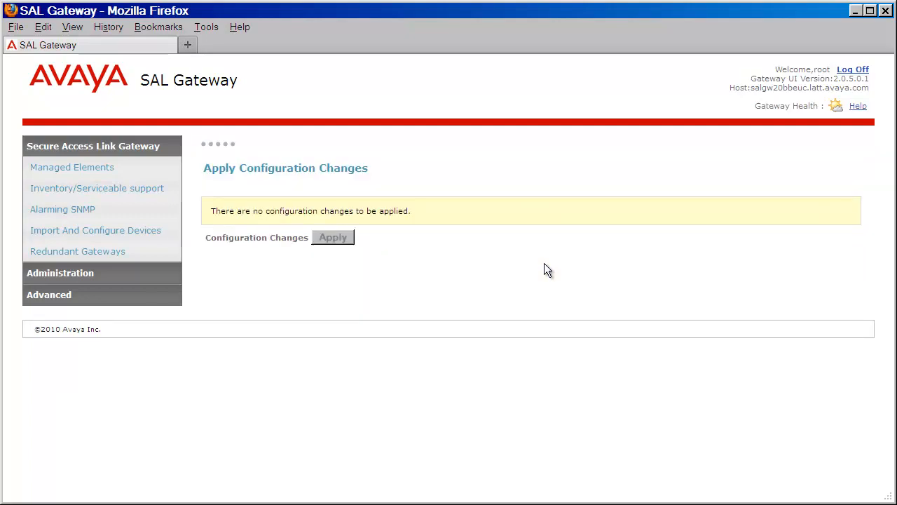